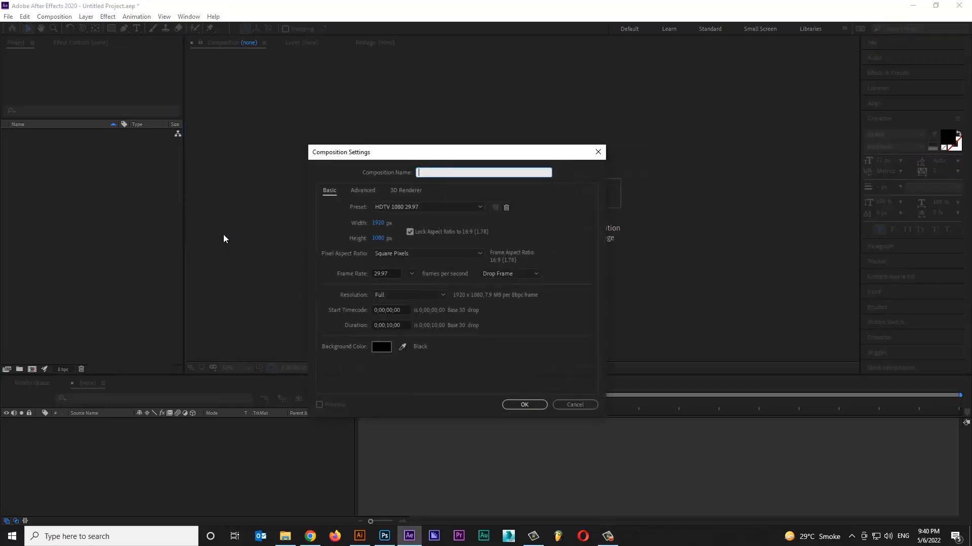
Step: Create a new 1920×1080 composition named 3D with the HDTV 1080 29.97 preset
{"action": "type", "text": "3D"}
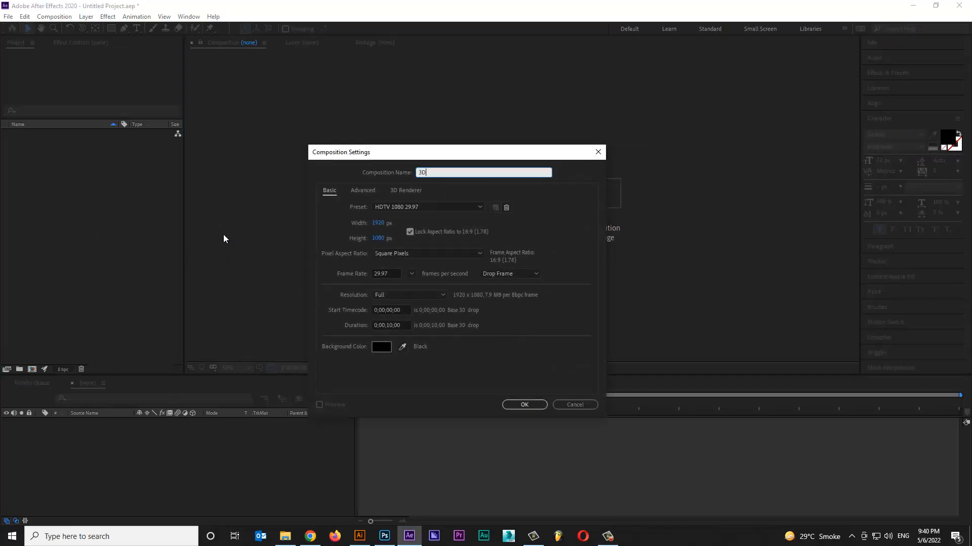
{"action": "left_click", "coordinate": [523, 404]}
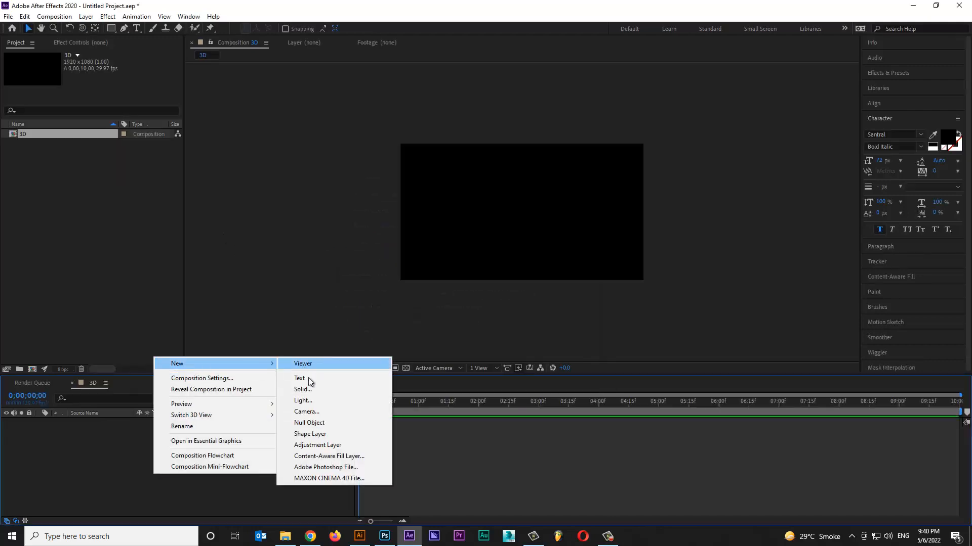
Step: Add a solid named BG with a radial Gradient Ramp from white to grey BABABA
{"action": "left_click", "coordinate": [303, 389]}
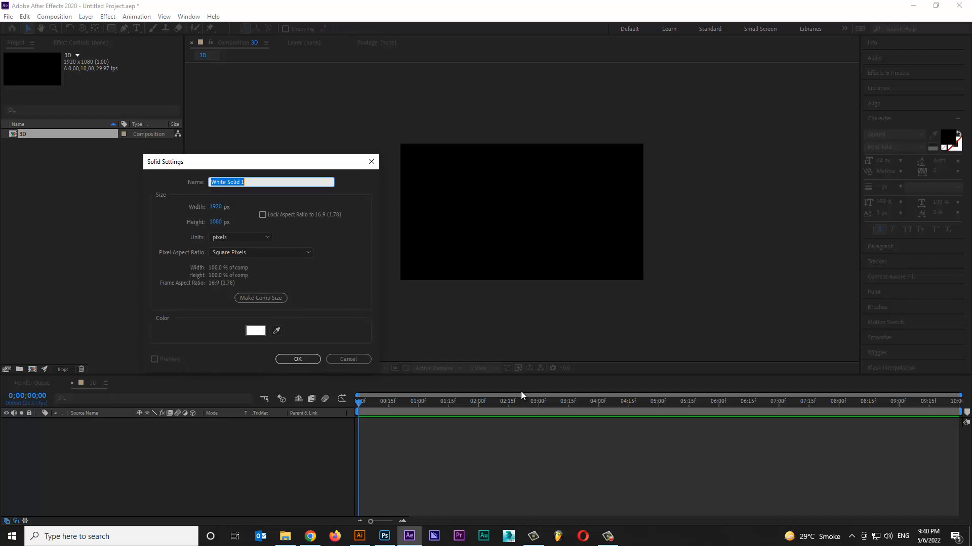
{"action": "left_click", "coordinate": [298, 359]}
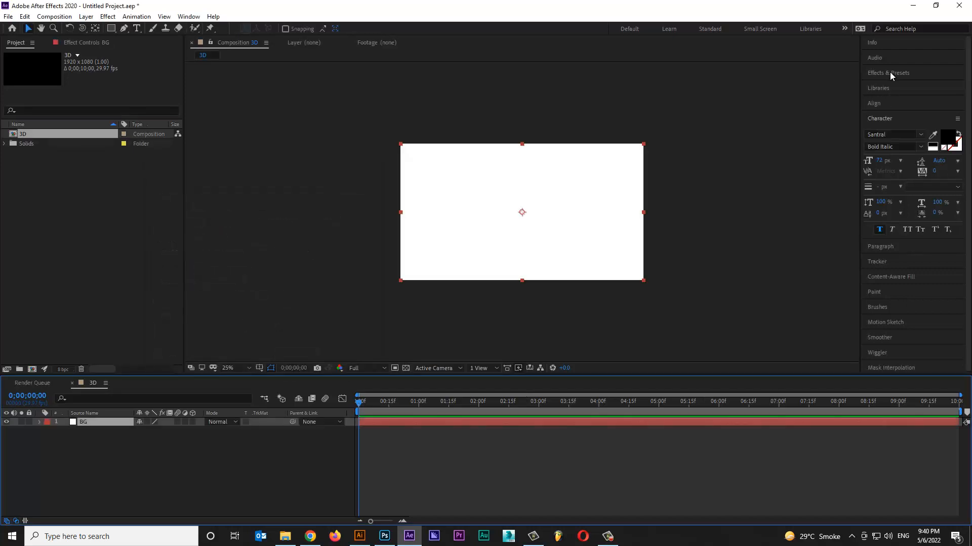
{"action": "left_click", "coordinate": [888, 73]}
{"action": "type", "text": "gra"}
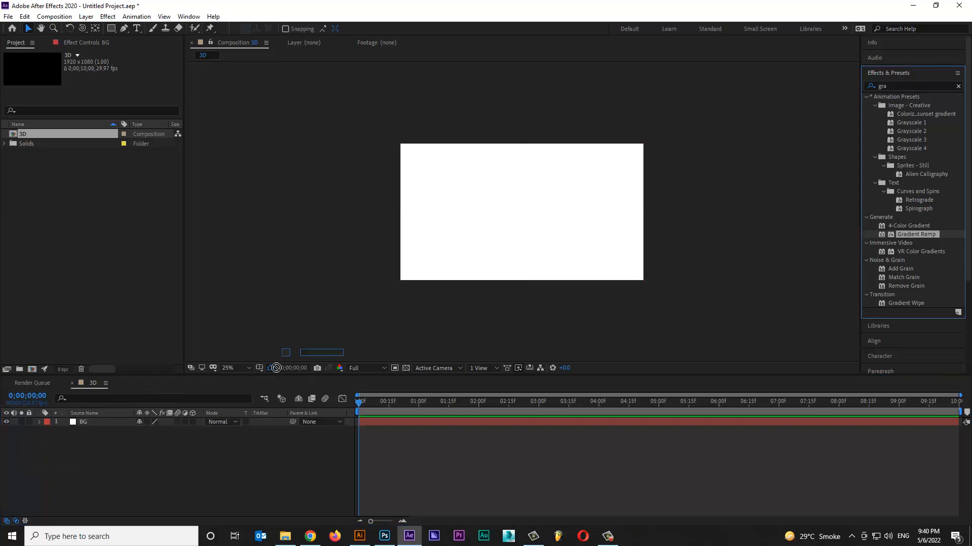
{"action": "double_click", "coordinate": [916, 234]}
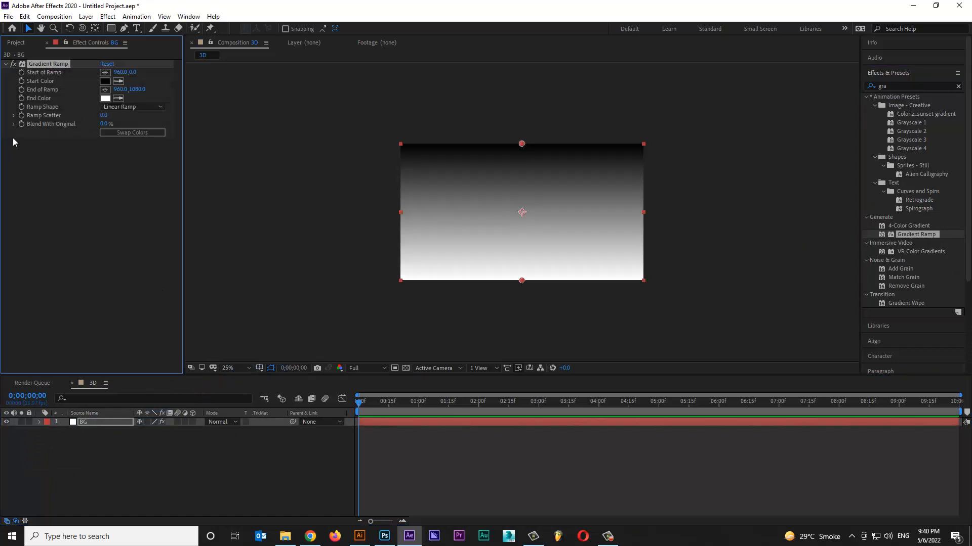
{"action": "left_click", "coordinate": [106, 81]}
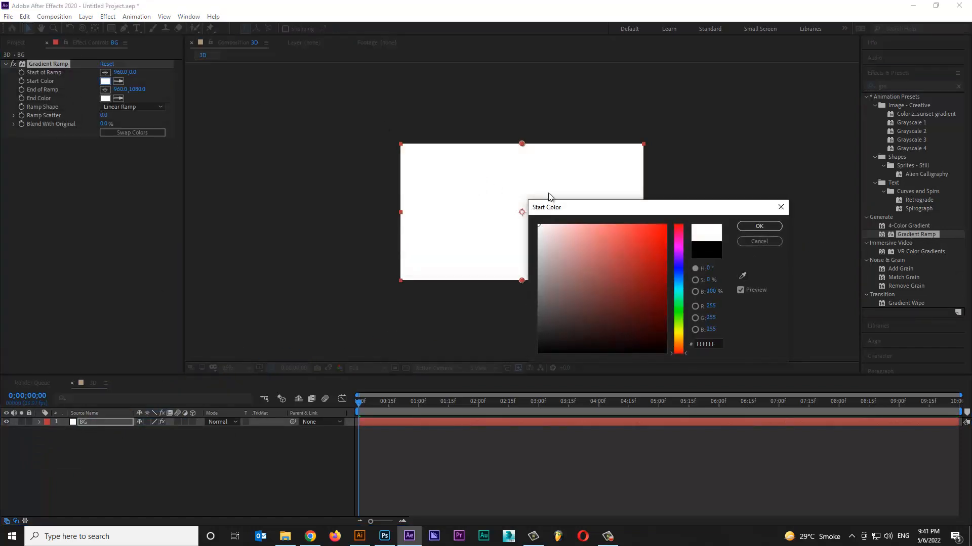
{"action": "left_click", "coordinate": [131, 106]}
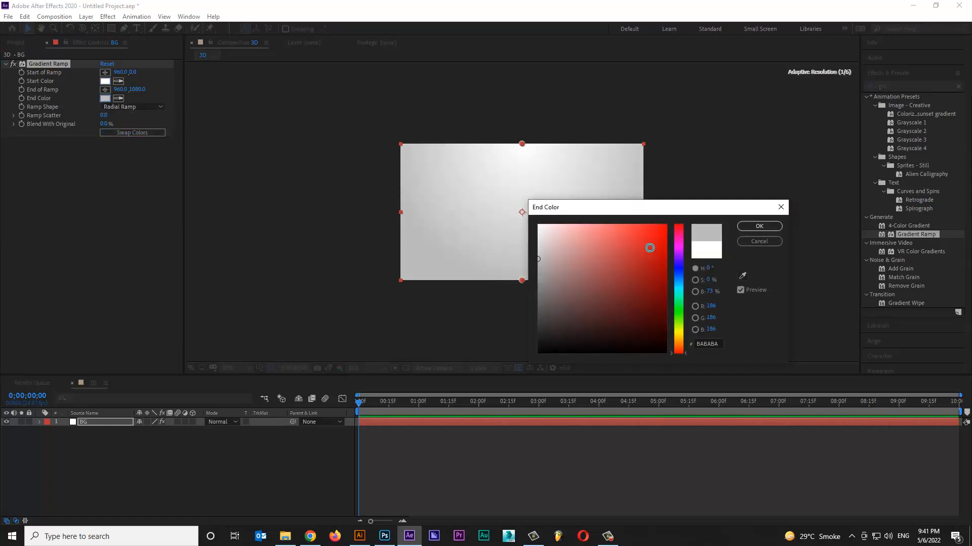
{"action": "left_click", "coordinate": [758, 225]}
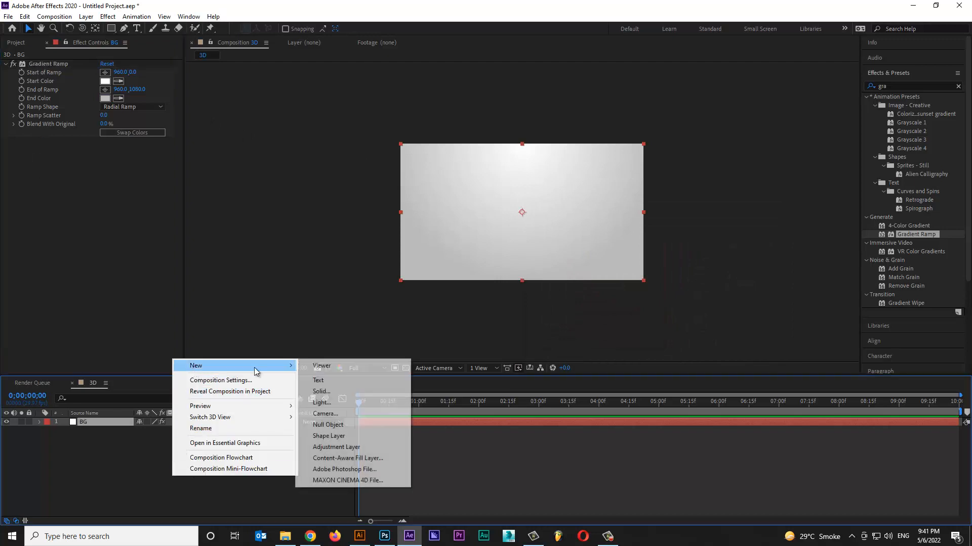
Step: Add a solid named 3D and a text layer reading Realistic Shadow above it
{"action": "left_click", "coordinate": [320, 390]}
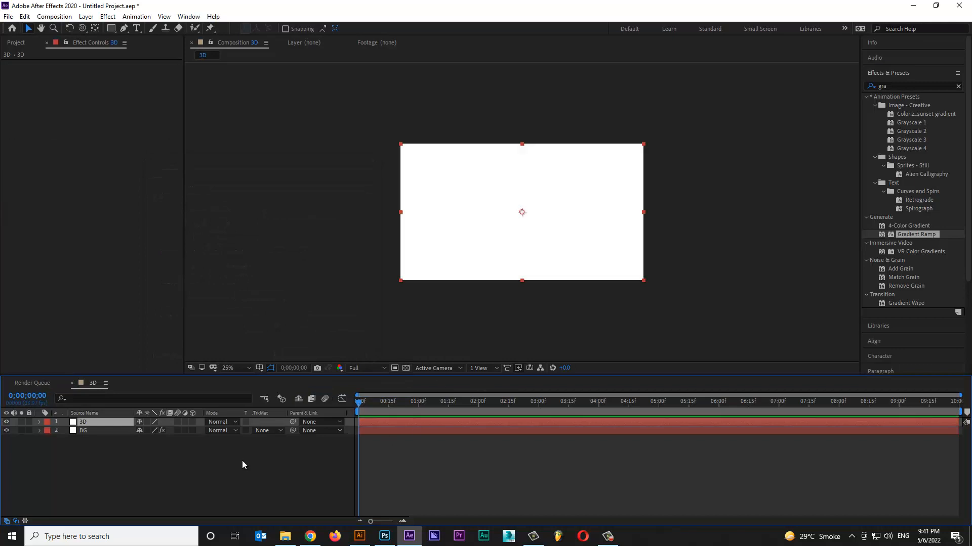
{"action": "right_click", "coordinate": [242, 464]}
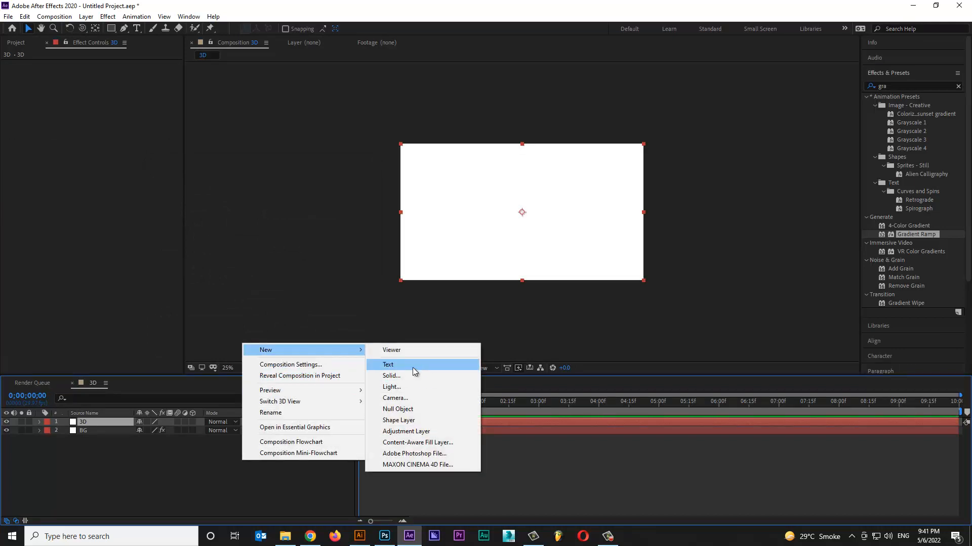
{"action": "left_click", "coordinate": [389, 364]}
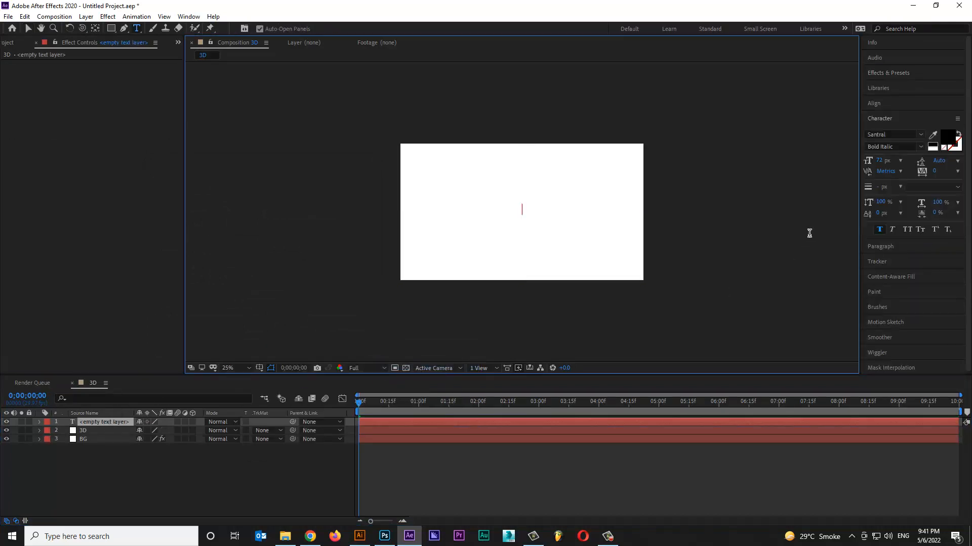
{"action": "type", "text": "R"}
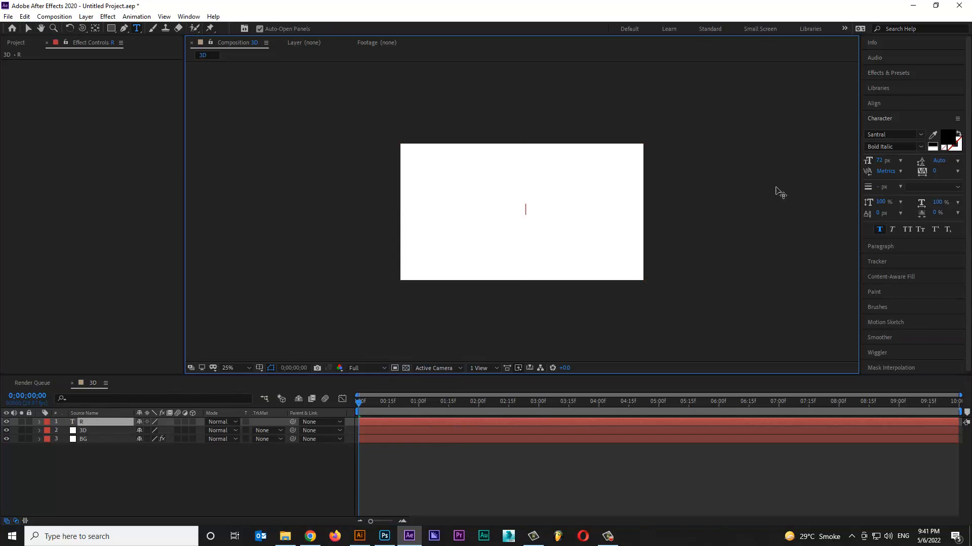
{"action": "type", "text": "Realistic Shadow"}
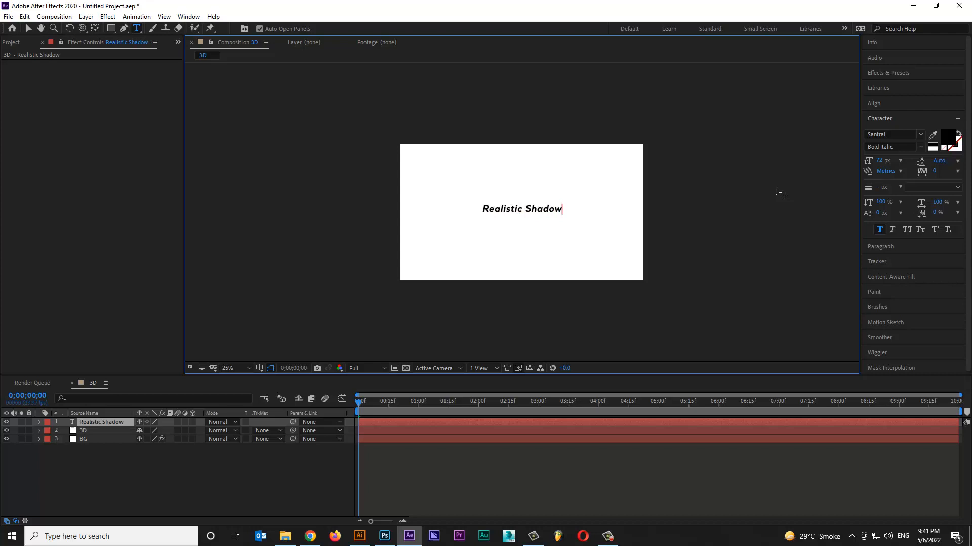
{"action": "mouse_move", "coordinate": [855, 189]}
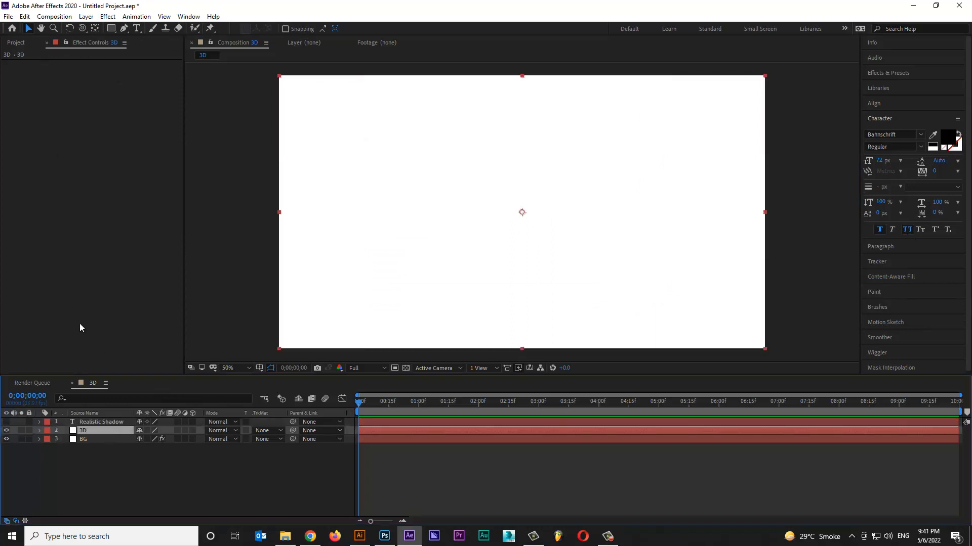
Step: Apply Element to the 3D solid with Realistic Shadow as Path Layer 1
{"action": "left_click", "coordinate": [106, 16]}
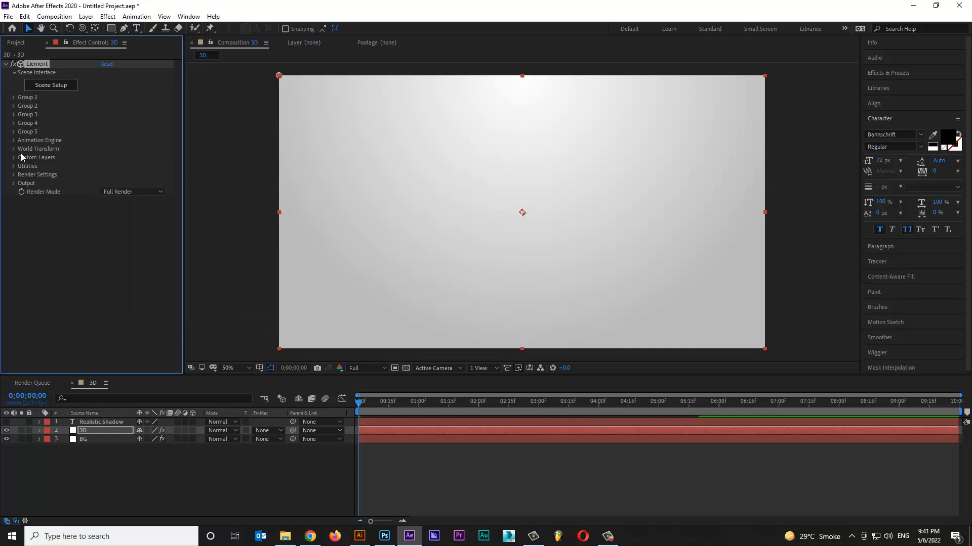
{"action": "left_click", "coordinate": [37, 157]}
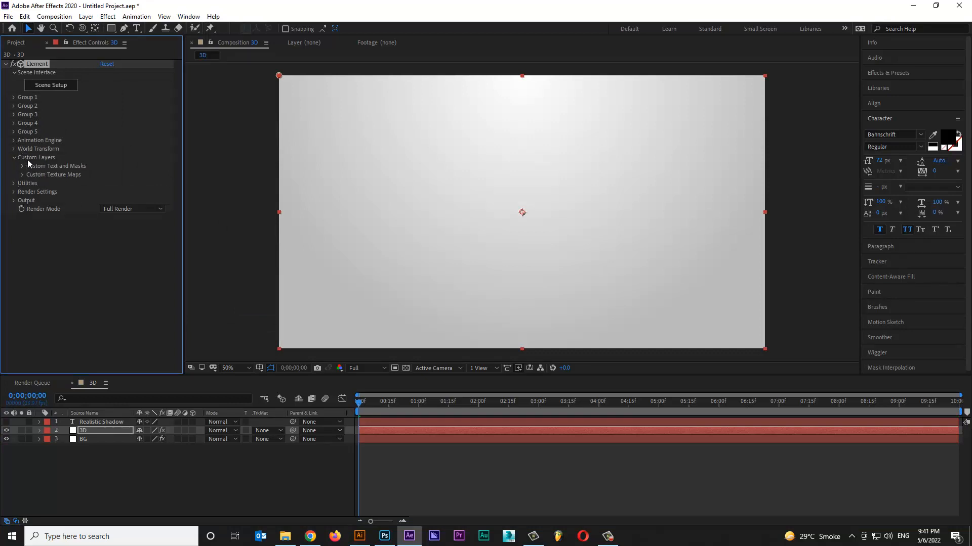
{"action": "left_click", "coordinate": [116, 174]}
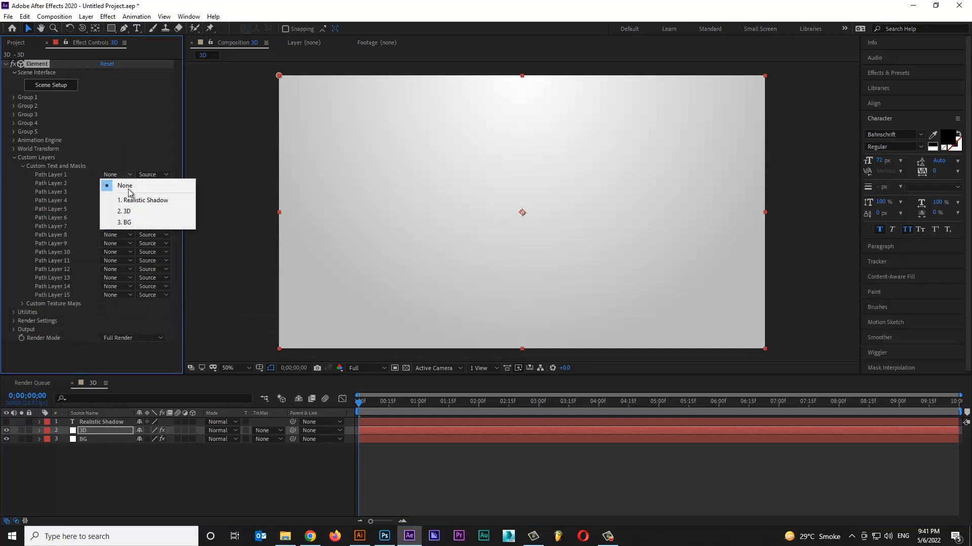
{"action": "left_click", "coordinate": [145, 200]}
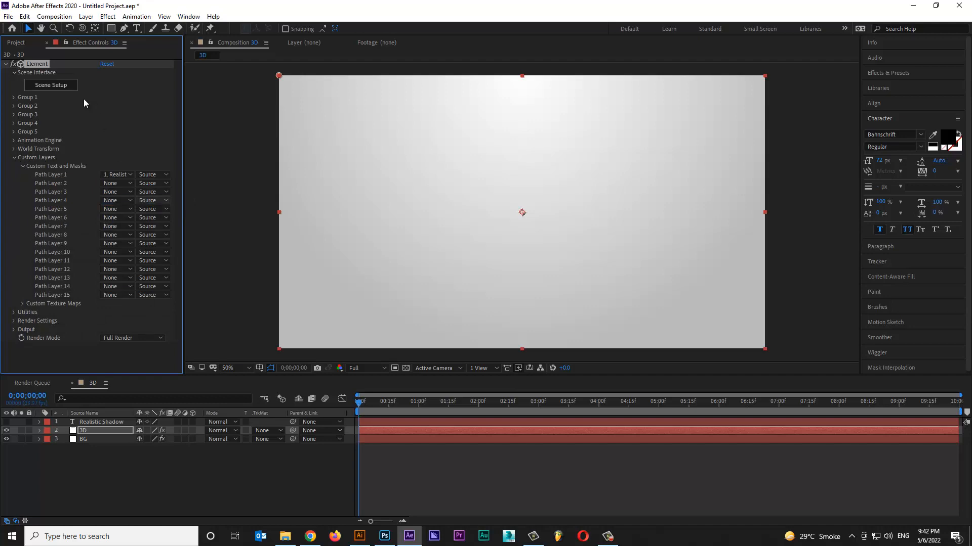
{"action": "mouse_move", "coordinate": [68, 85]}
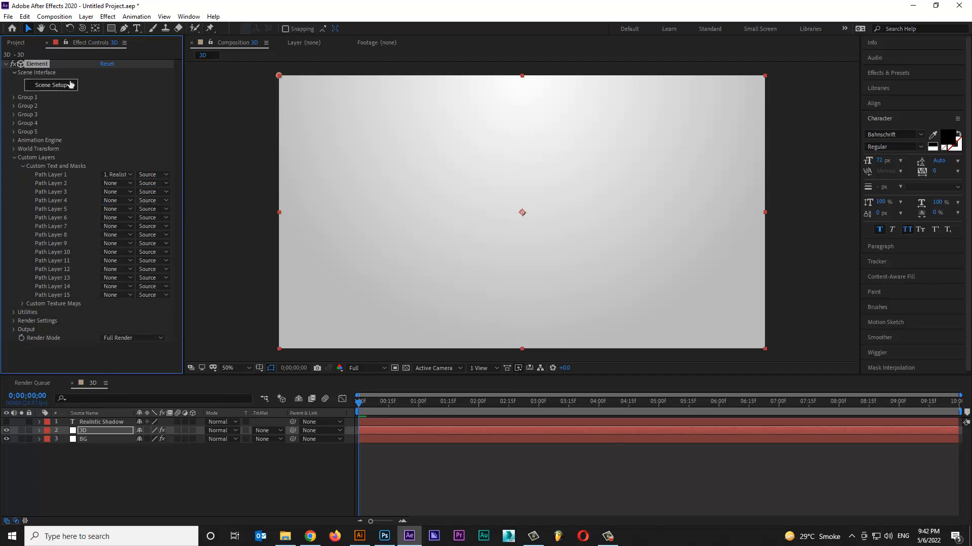
Step: Enter Element Scene Setup to extrude the Realistic Shadow path into bevelled lettering
{"action": "left_click", "coordinate": [51, 85]}
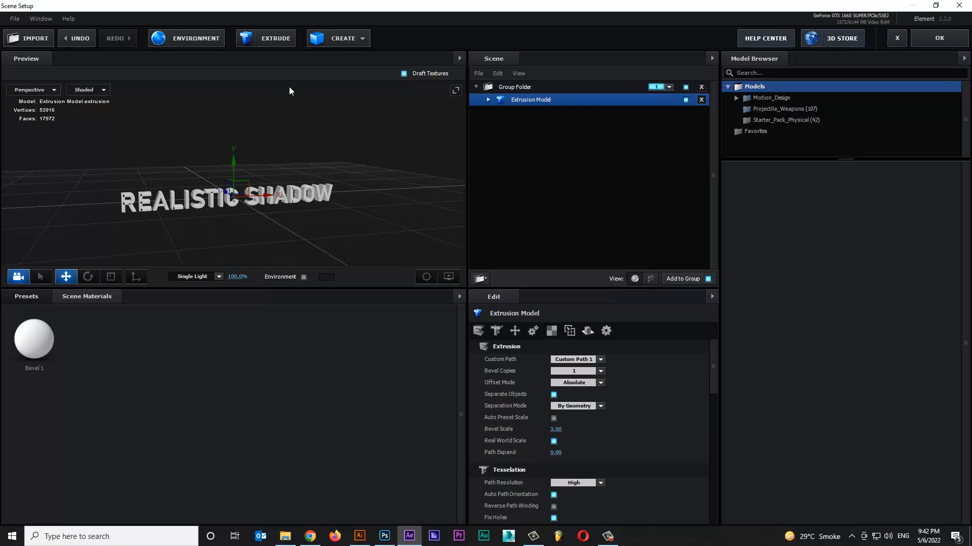
{"action": "mouse_move", "coordinate": [211, 155]}
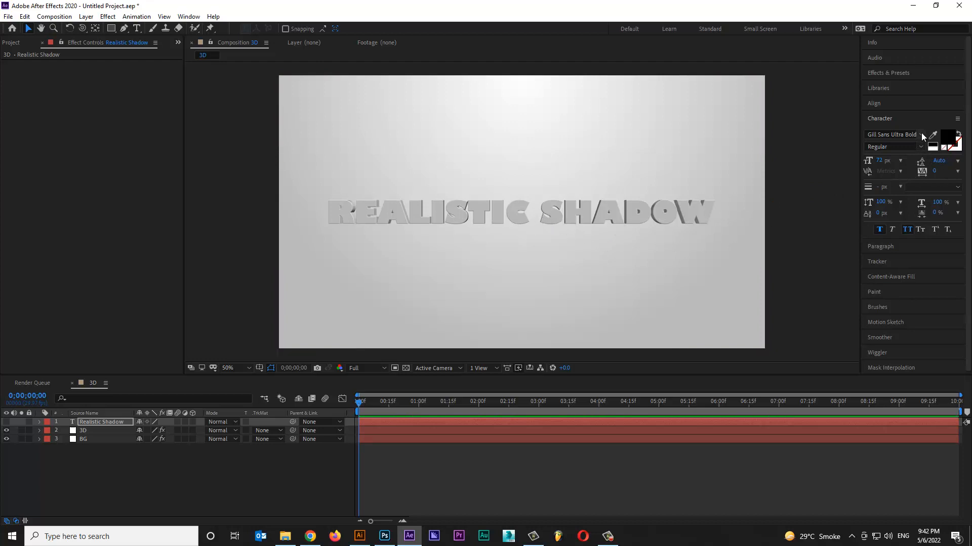
{"action": "mouse_move", "coordinate": [172, 349]}
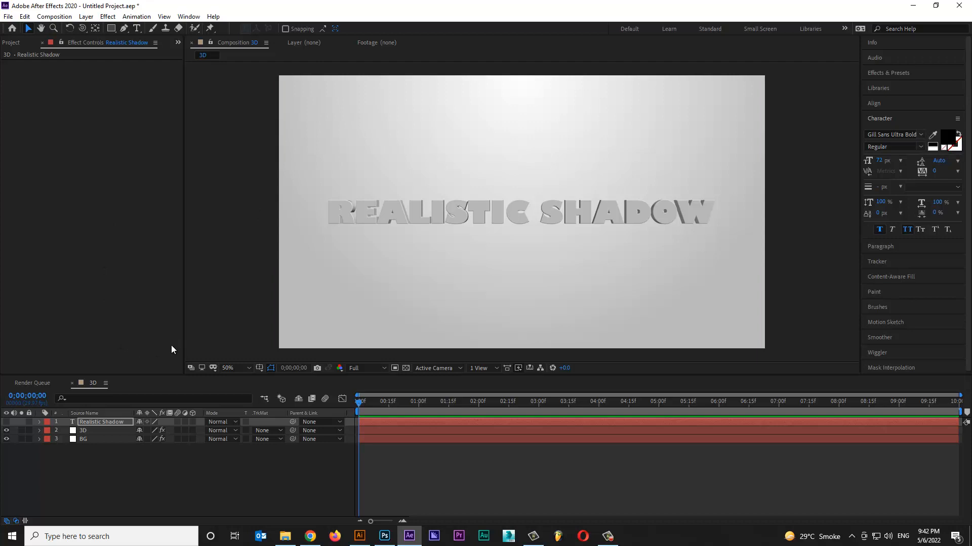
Step: Select the 3D layer to show its Element settings in Effect Controls
{"action": "left_click", "coordinate": [84, 430]}
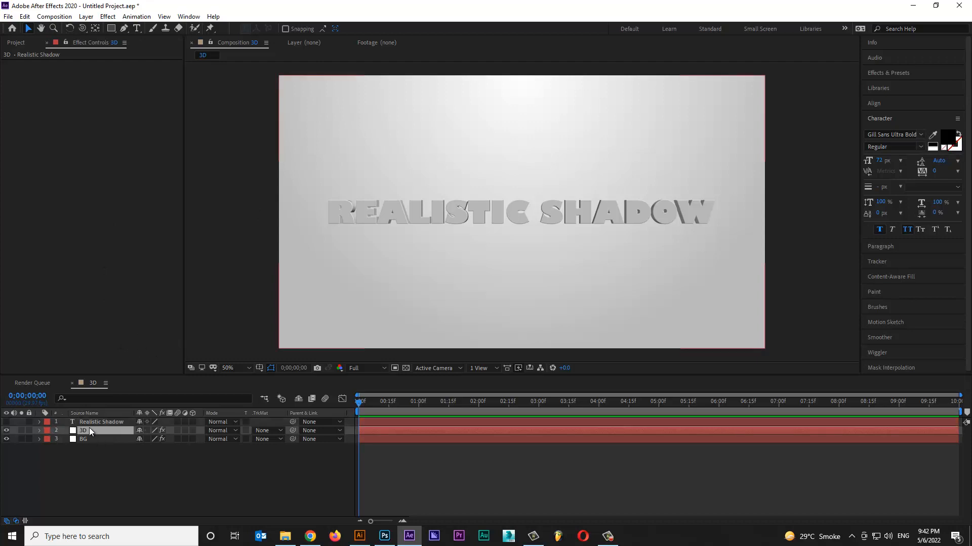
{"action": "left_click", "coordinate": [83, 431]}
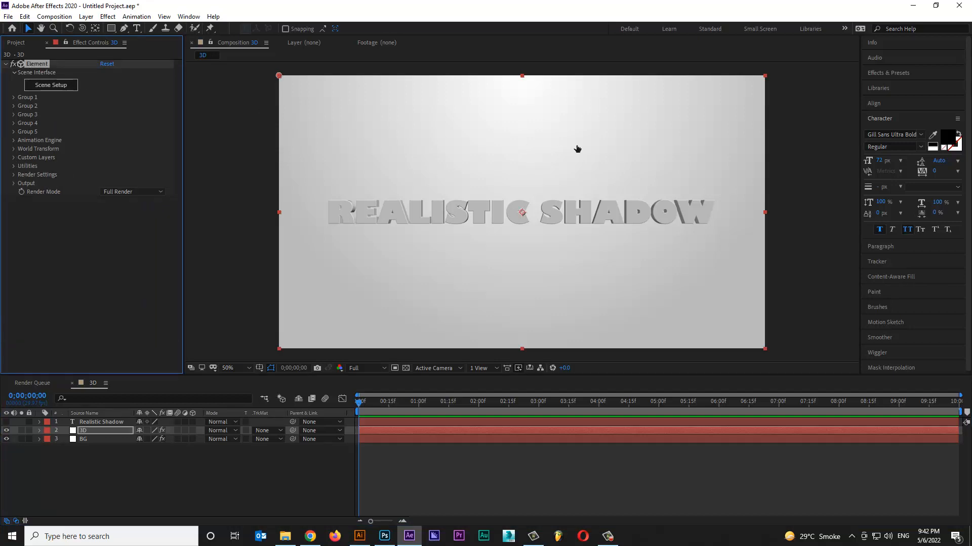
Step: In Scene Setup add a plane lowered beneath the text and duplicate the Extrusion Model
{"action": "left_click", "coordinate": [51, 85]}
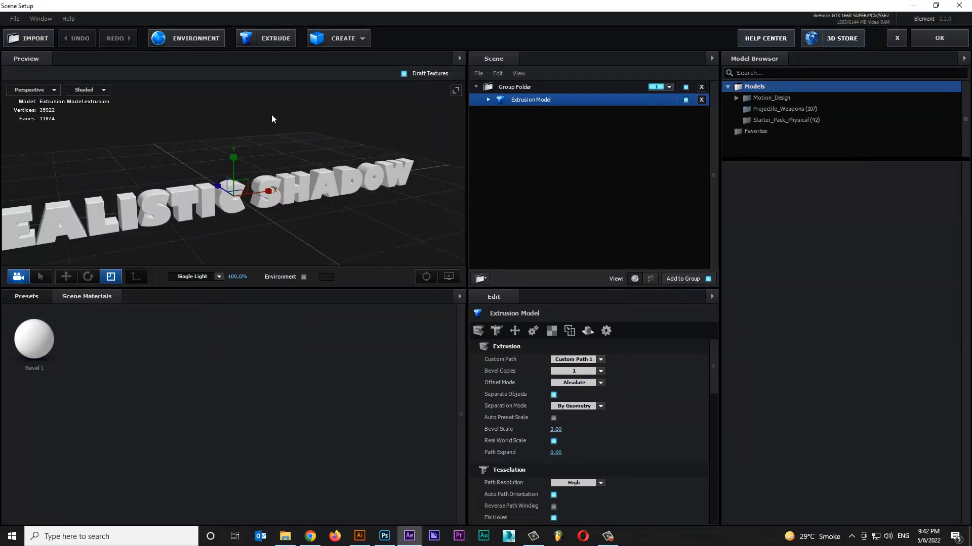
{"action": "right_click", "coordinate": [516, 131]}
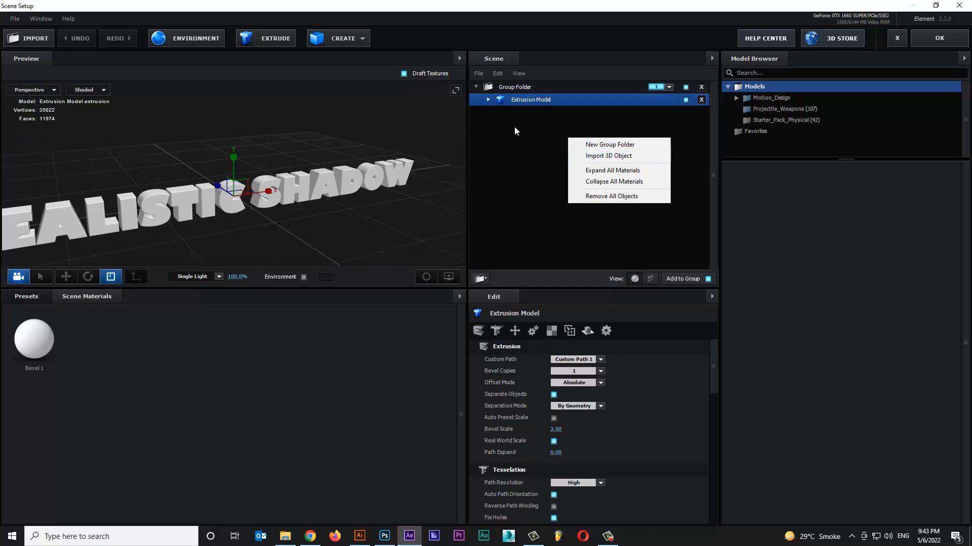
{"action": "left_click", "coordinate": [343, 37]}
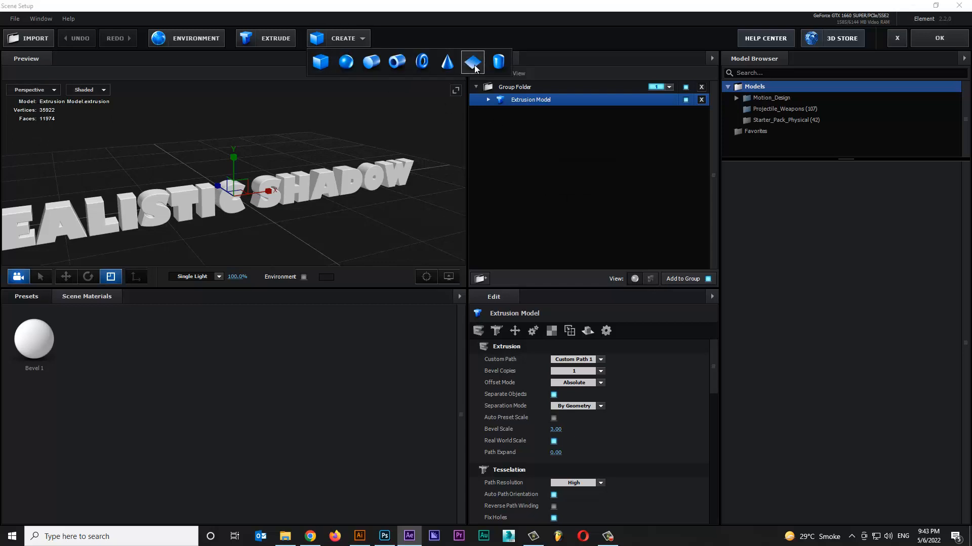
{"action": "left_click", "coordinate": [473, 62]}
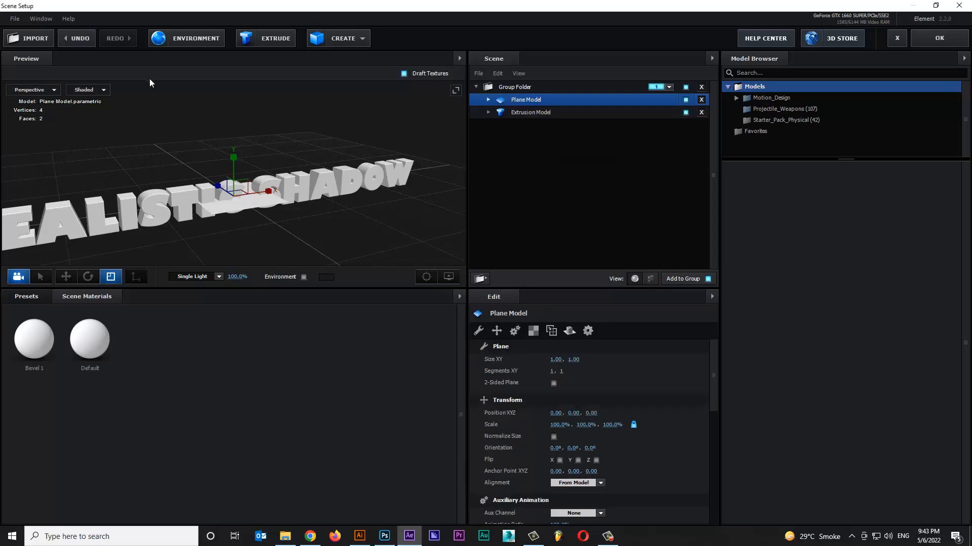
{"action": "left_click", "coordinate": [66, 276]}
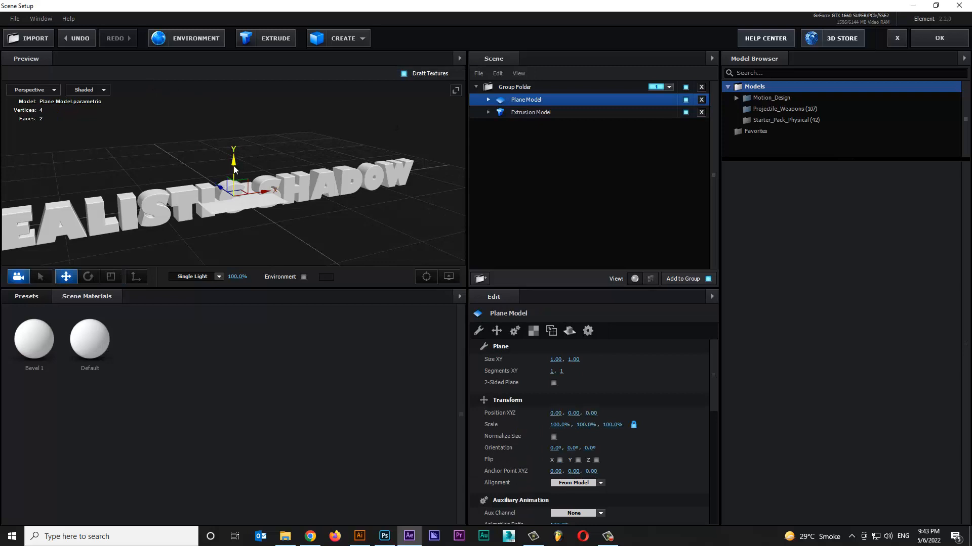
{"action": "left_click_drag", "start_coordinate": [234, 174], "coordinate": [234, 198]}
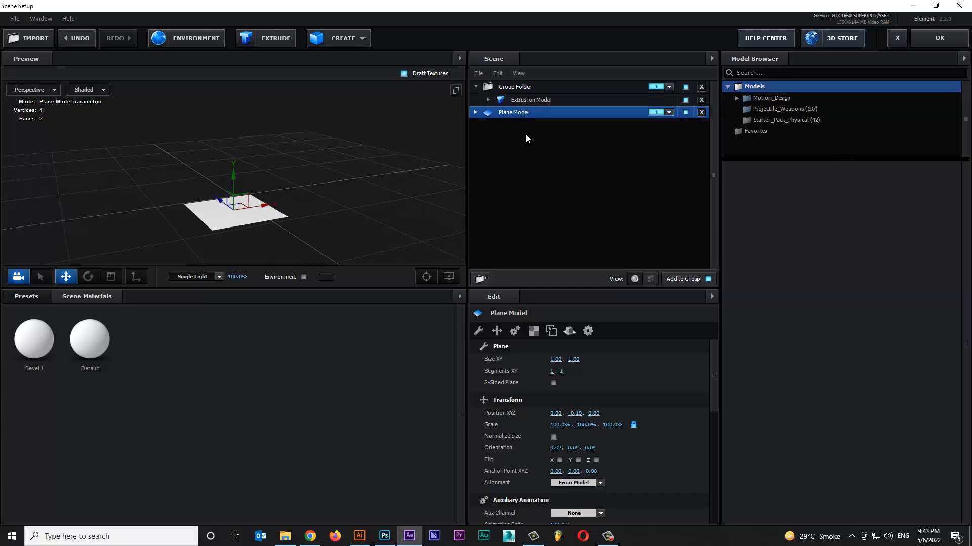
{"action": "left_click", "coordinate": [531, 100]}
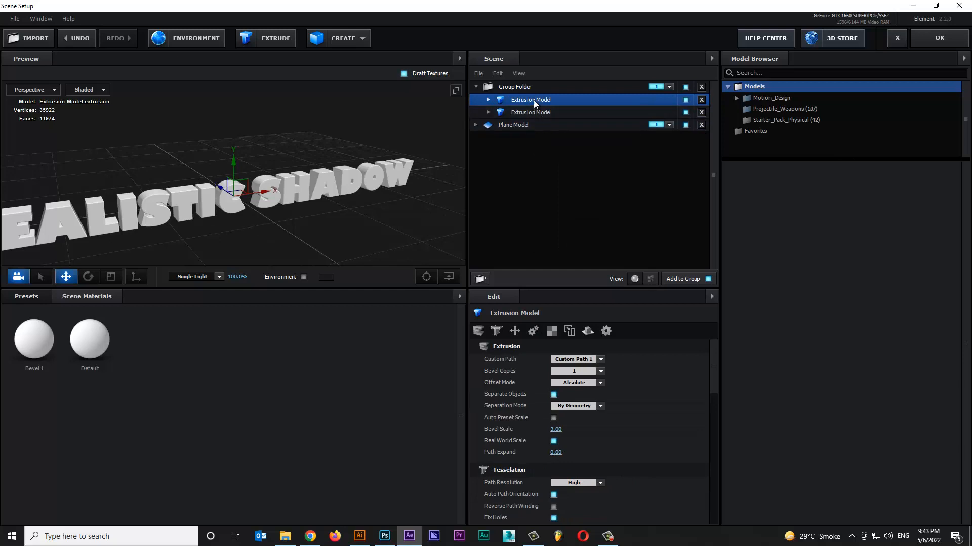
Step: Enable Matte Shadow on the duplicate's Bevel 1 material and move Plane Model into Group Folder
{"action": "left_click", "coordinate": [529, 112]}
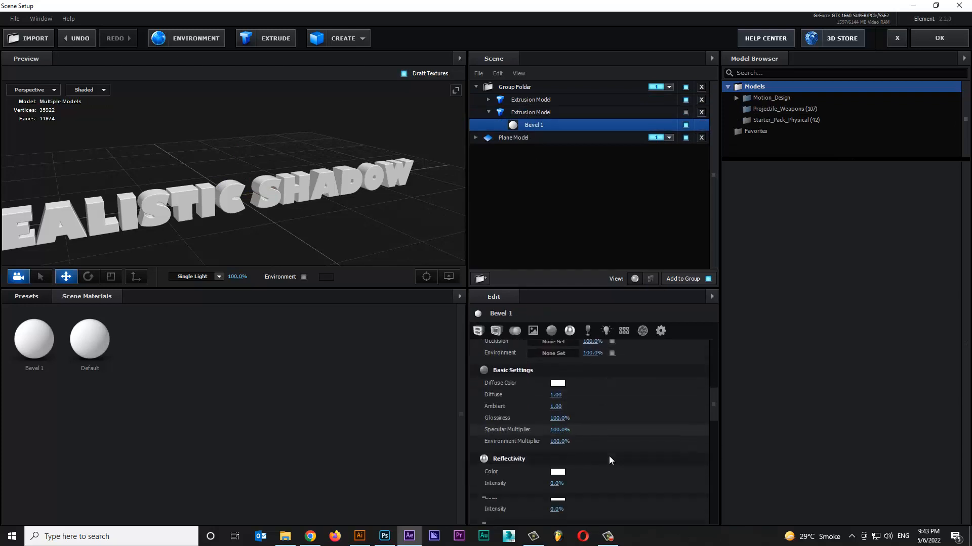
{"action": "scroll", "scroll_direction": "down", "scroll_amount": 3}
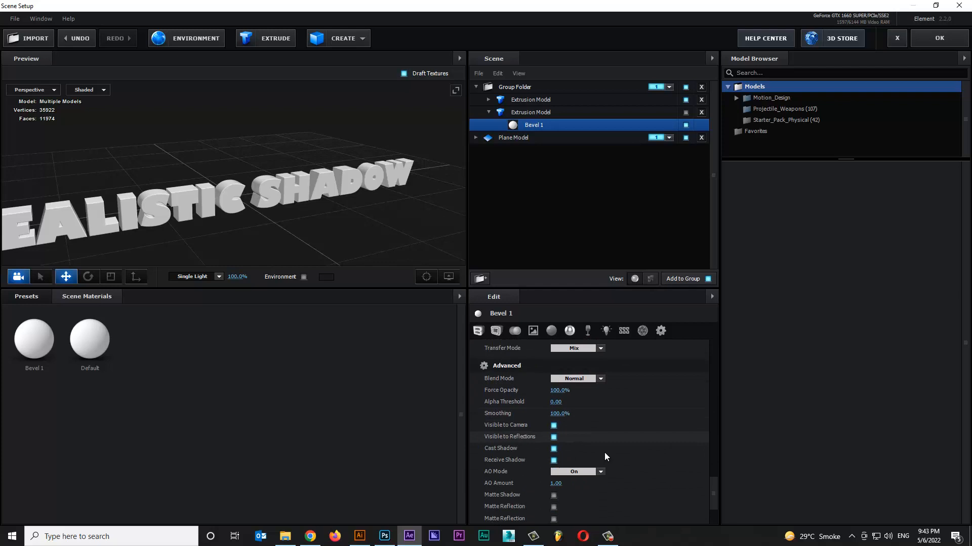
{"action": "scroll", "scroll_direction": "down", "scroll_amount": 3}
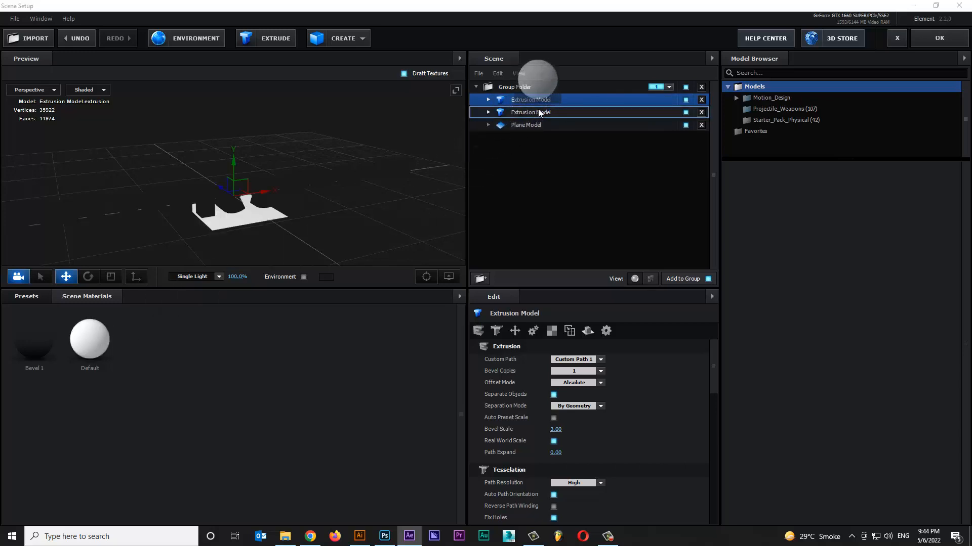
{"action": "left_click", "coordinate": [530, 112]}
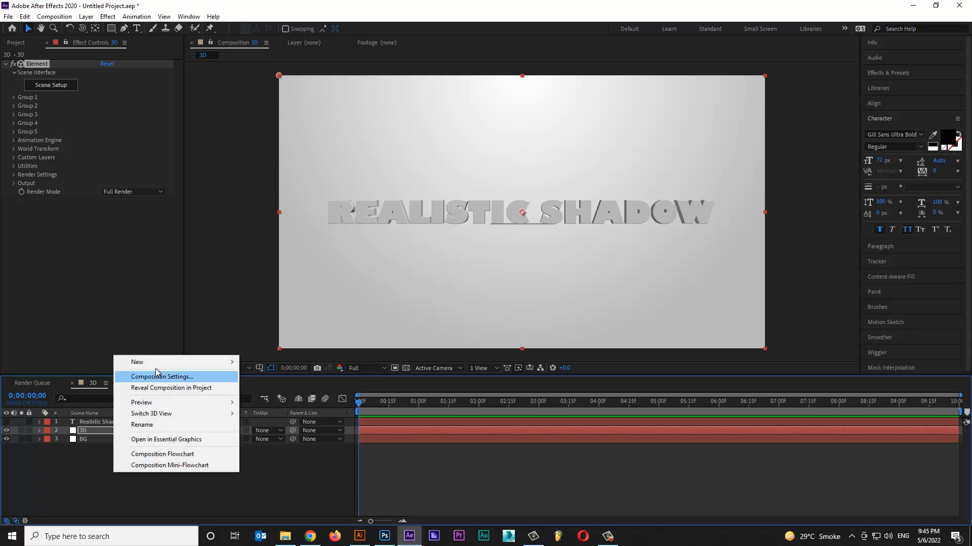
{"action": "mouse_move", "coordinate": [137, 363]}
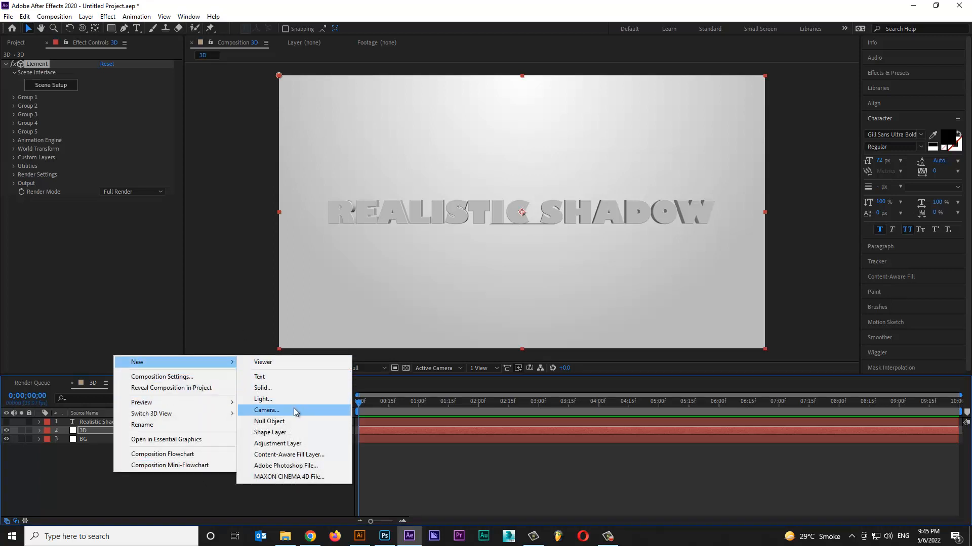
Step: Add a Camera 1 layer so the lettering renders in perspective
{"action": "left_click", "coordinate": [266, 410]}
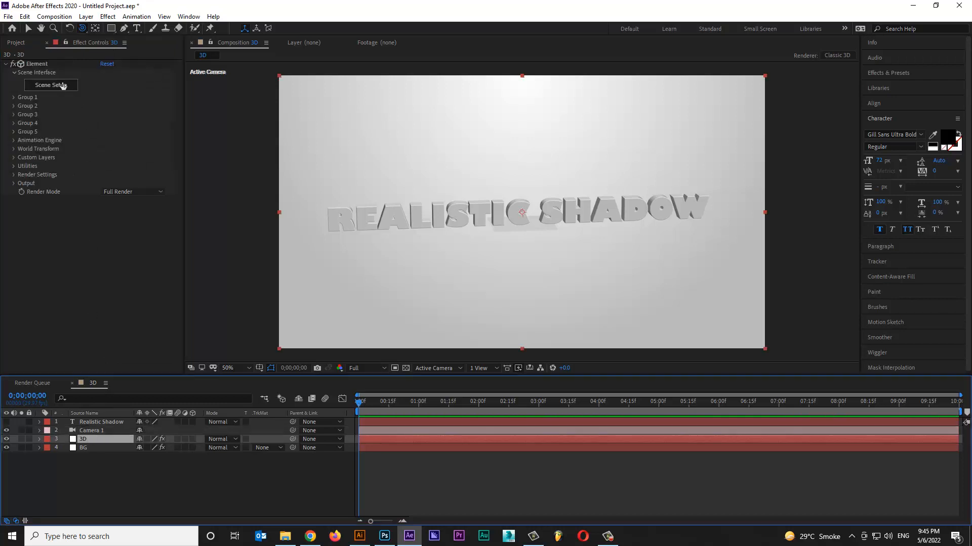
Step: Enable ambient occlusion (SSAO) in Element's render settings and return to Scene Setup
{"action": "left_click", "coordinate": [13, 174]}
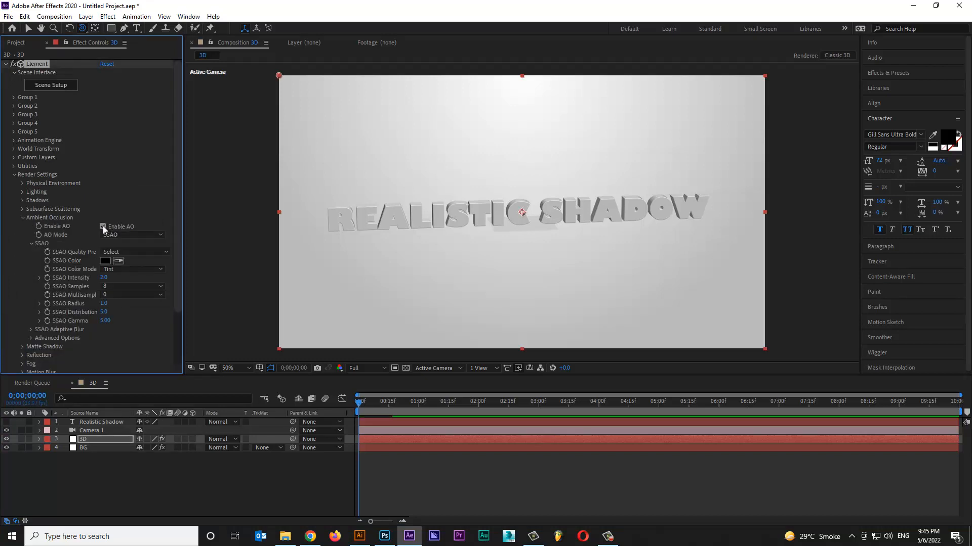
{"action": "left_click", "coordinate": [103, 225]}
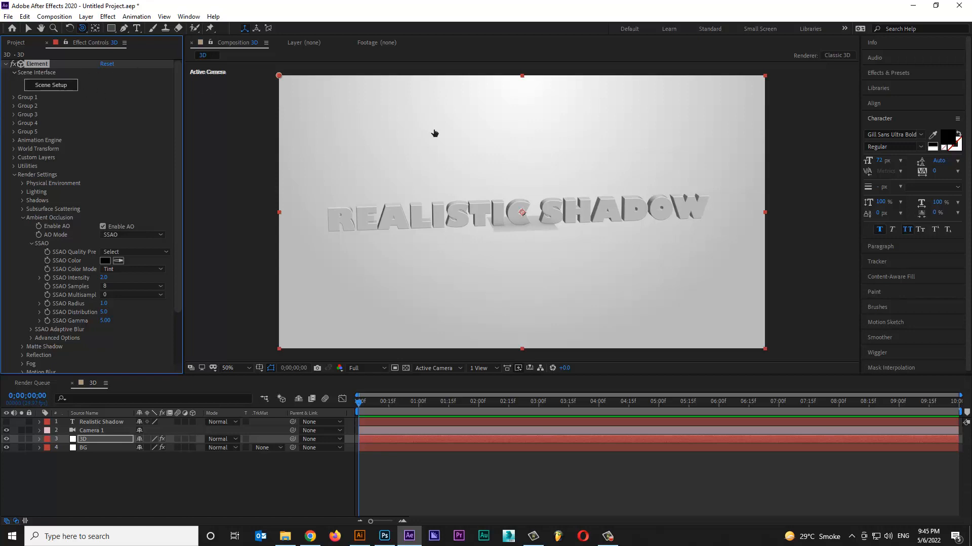
{"action": "left_click", "coordinate": [51, 85]}
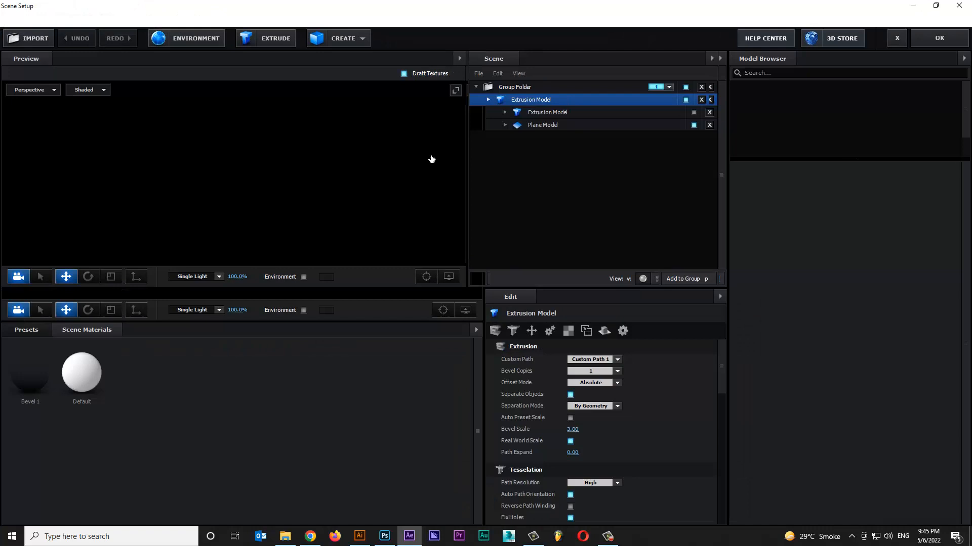
Step: Widen the plane model's Size X to 20, raise SSAO intensity, radius and gamma, and return to Scene Setup
{"action": "left_click", "coordinate": [542, 125]}
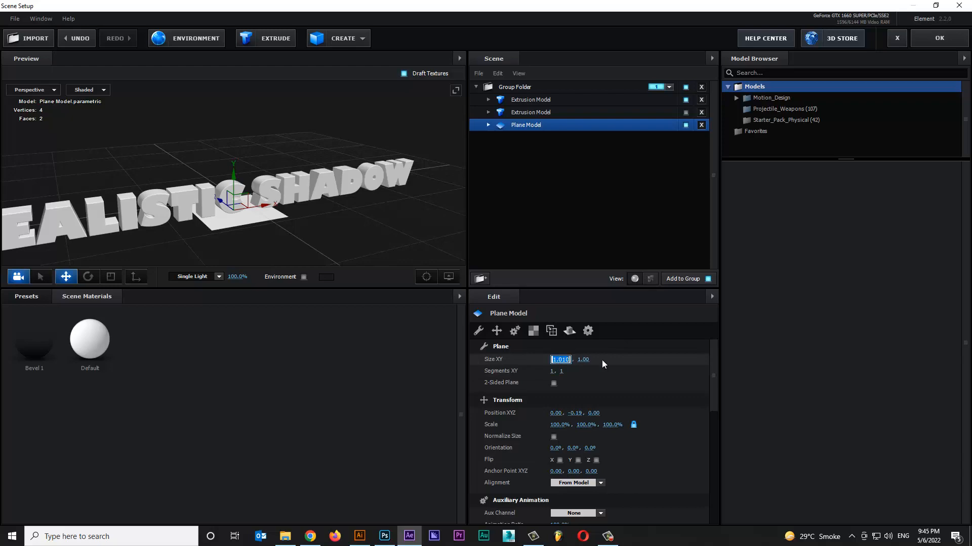
{"action": "type", "text": "20.00"}
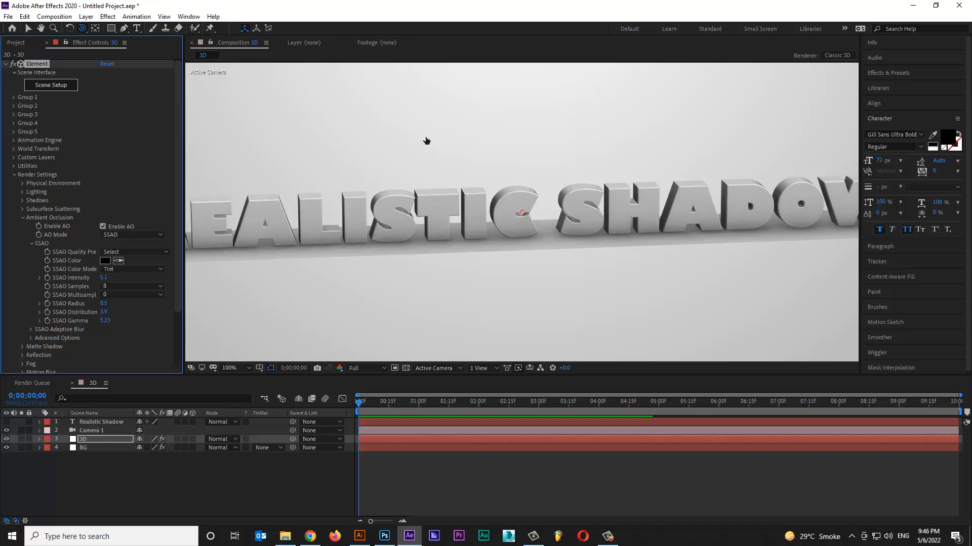
{"action": "left_click", "coordinate": [51, 85]}
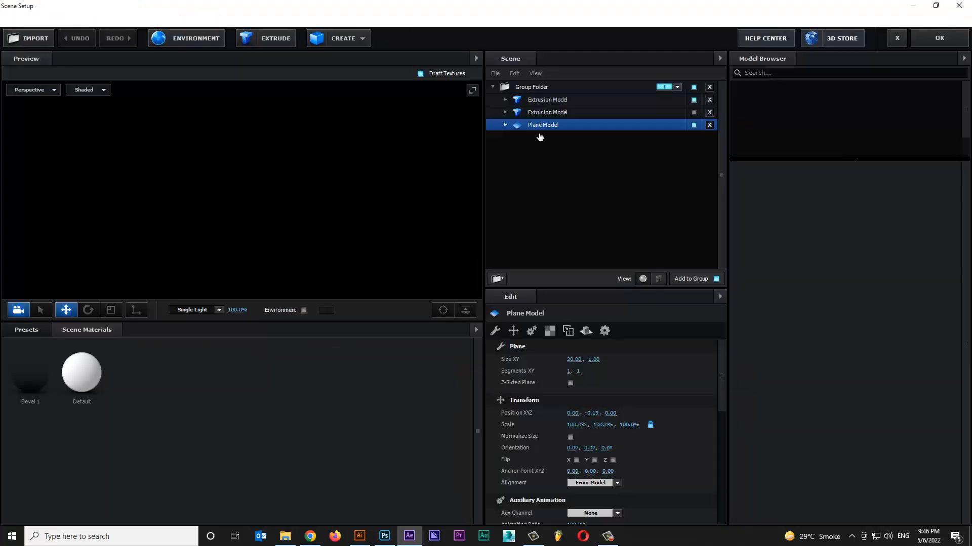